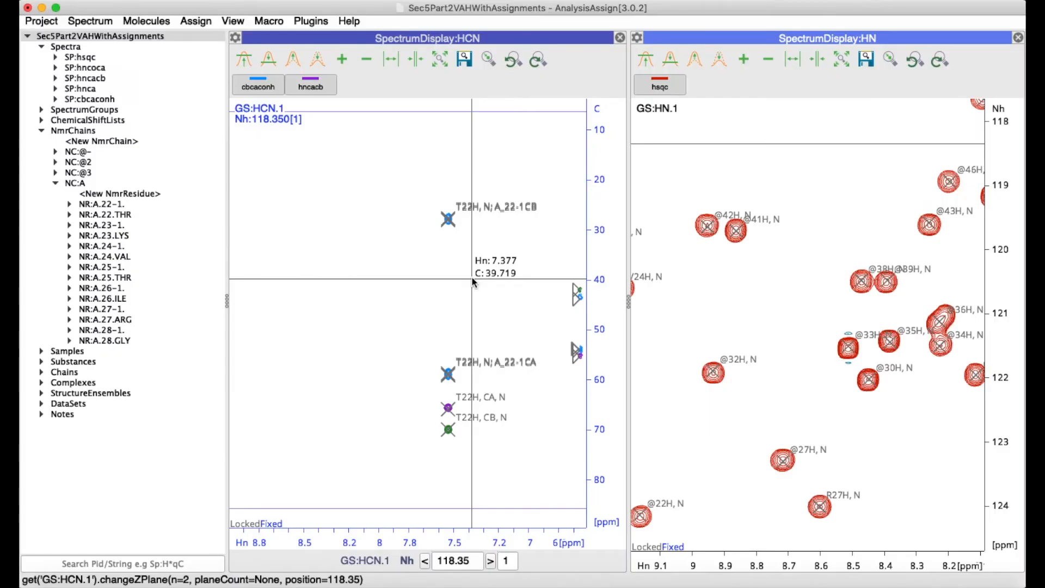
Add strips HCN.2 and HCN.3 so the HCN display shows three strips side by side
left_click(341, 59)
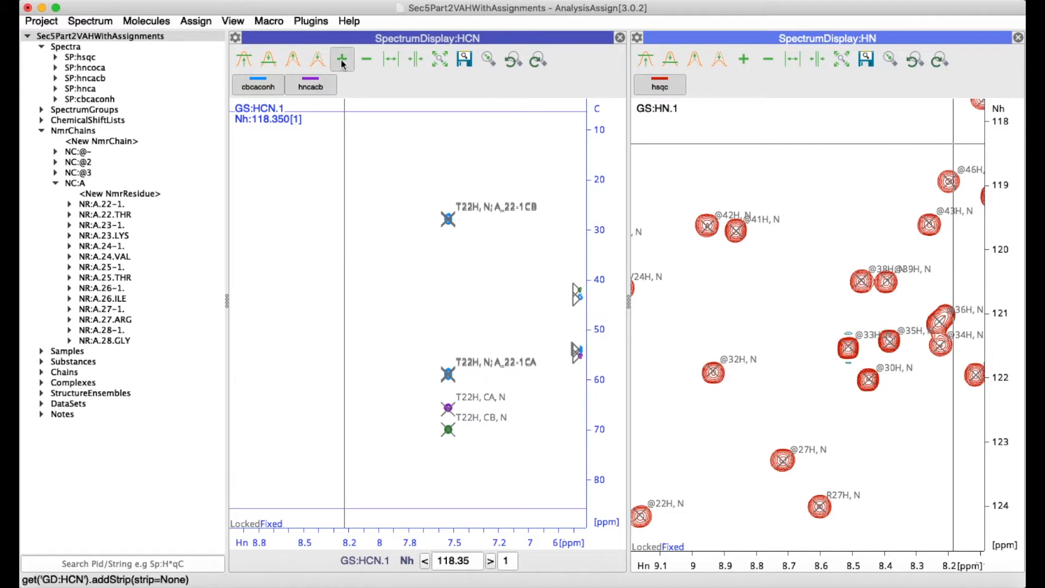
left_click(342, 59)
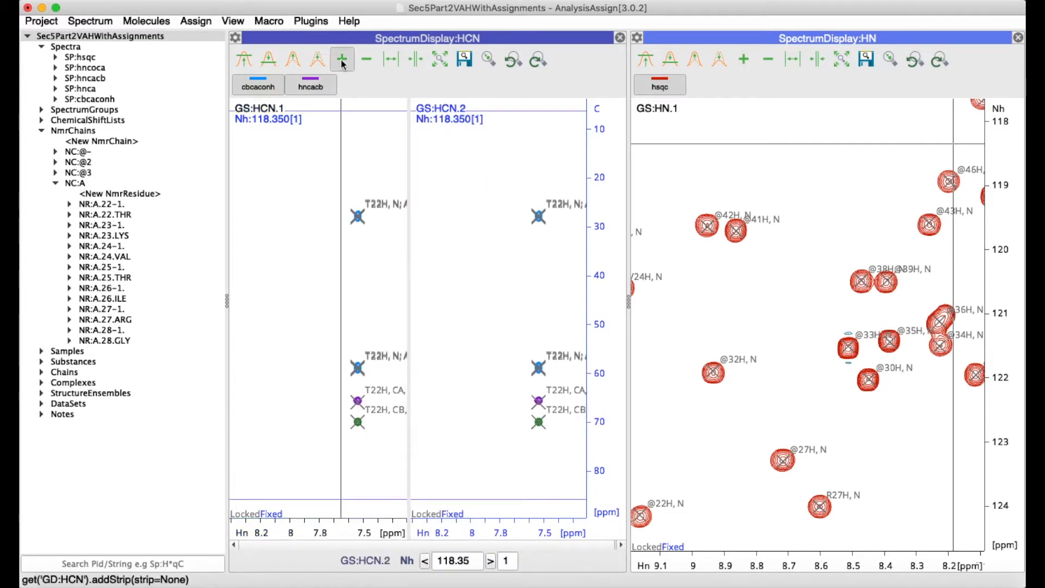
left_click(341, 59)
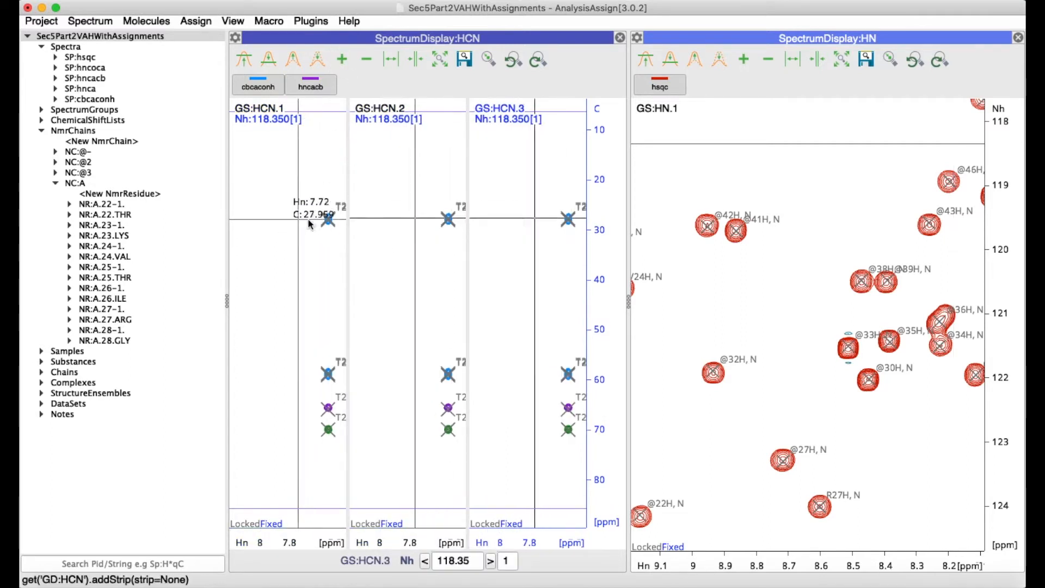
mouse_move(707, 225)
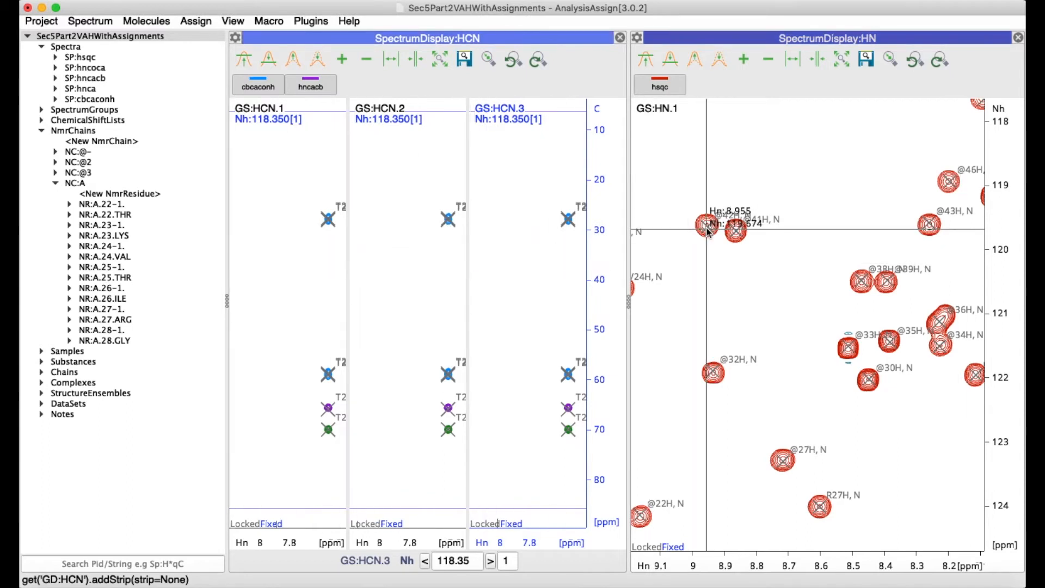
right_click(705, 225)
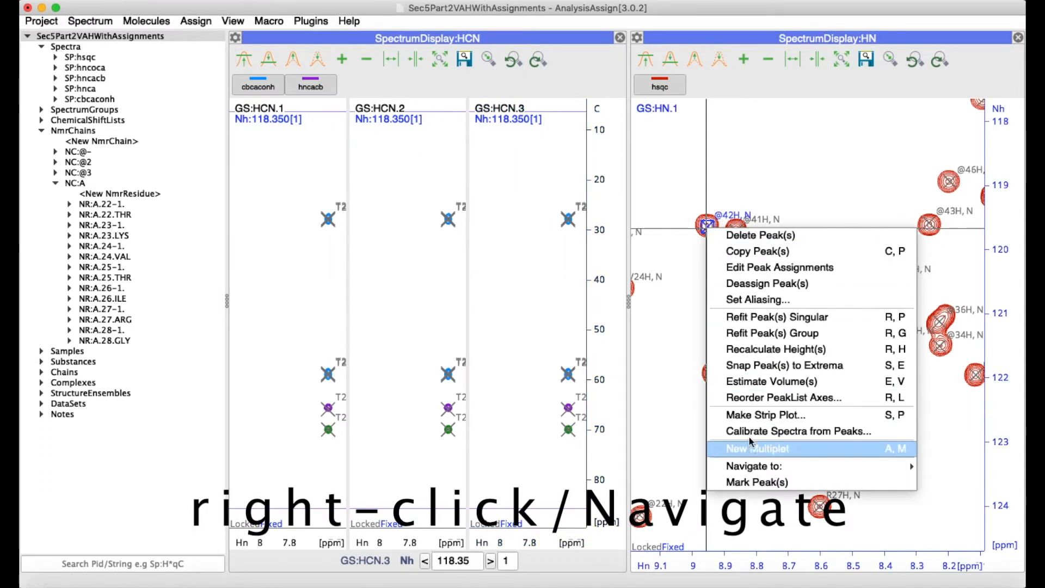
left_click(754, 465)
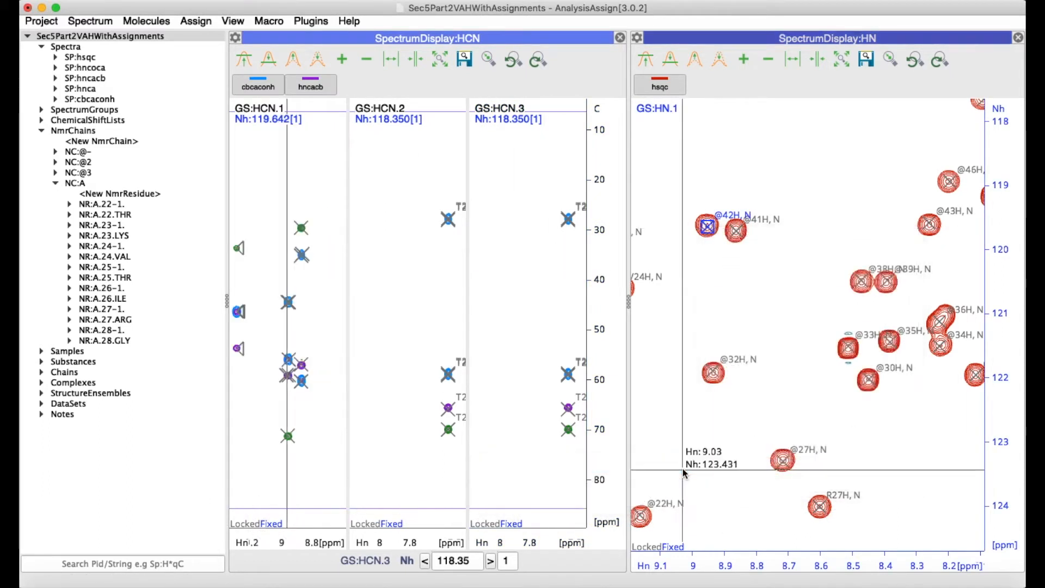
mouse_move(683, 474)
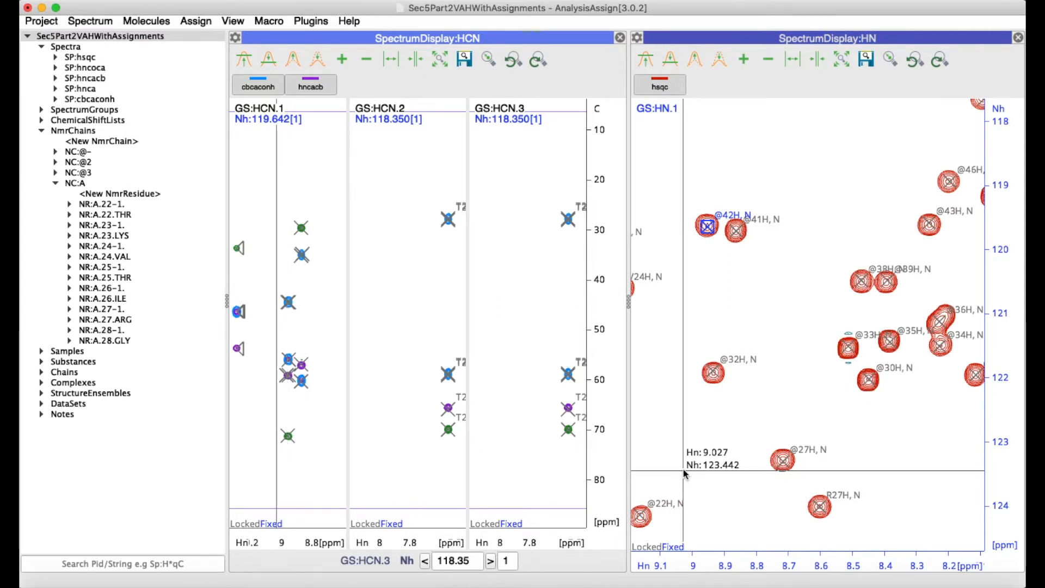
mouse_move(685, 198)
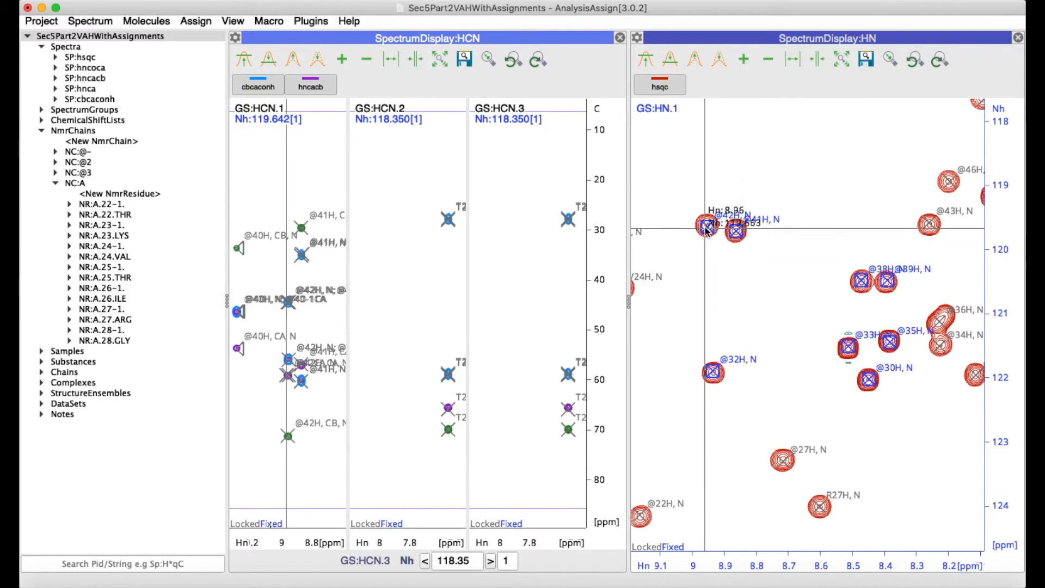
Make a strip plot from the selected HSQC peaks targeting display GD:HCN, using Peak selection
right_click(705, 229)
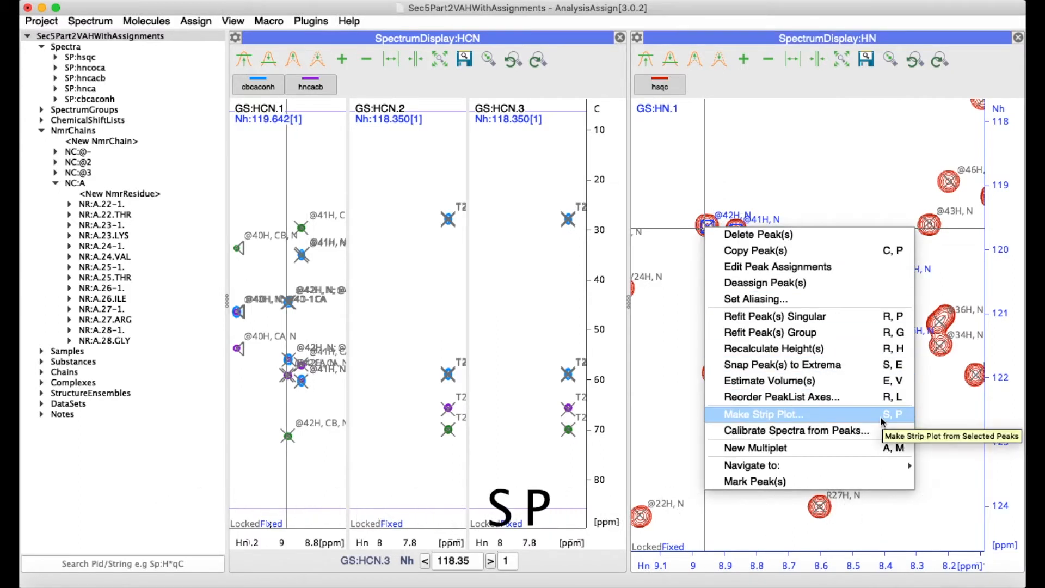
left_click(763, 413)
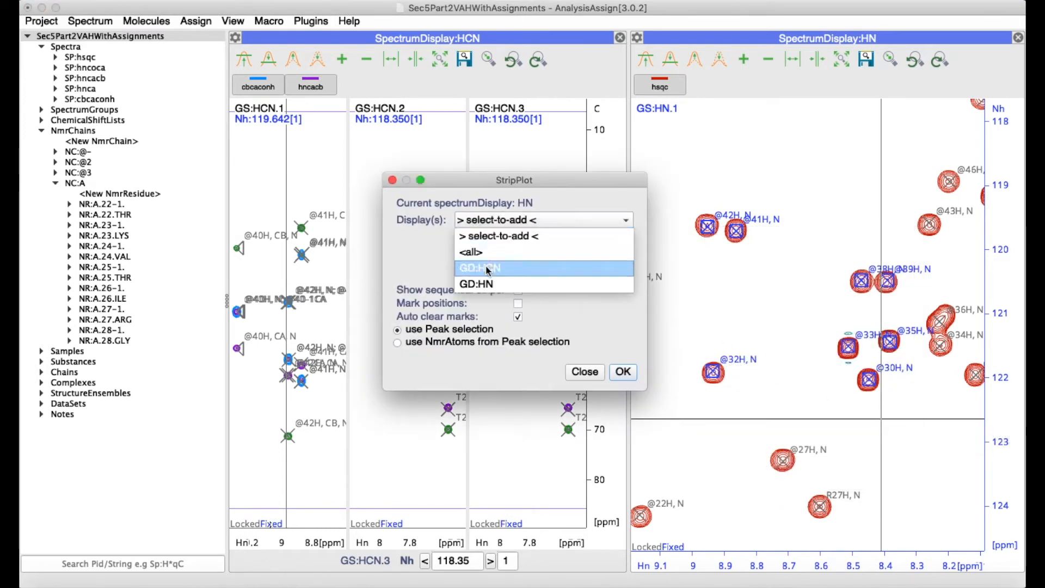
left_click(478, 268)
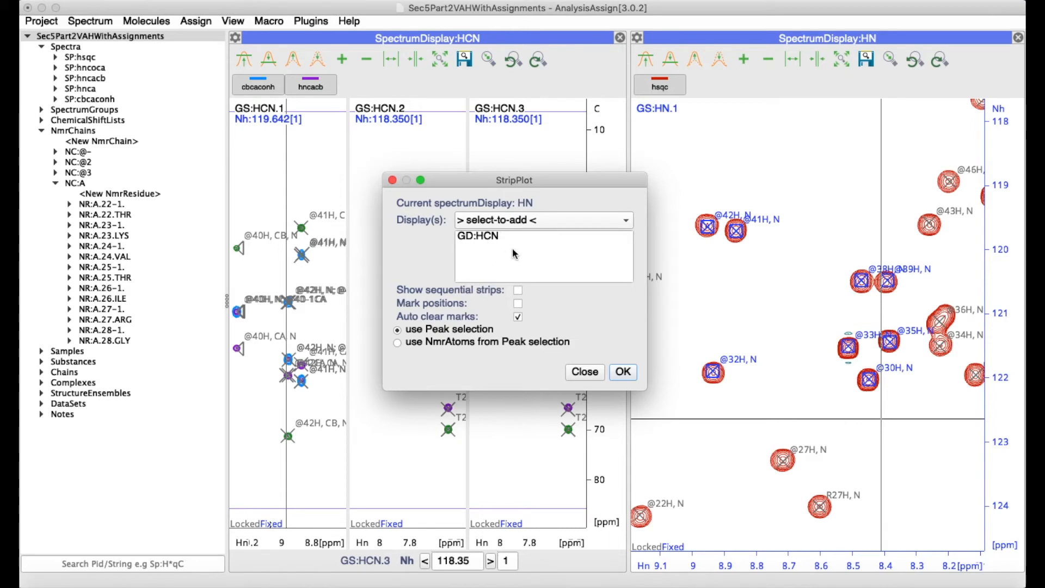
mouse_move(413, 330)
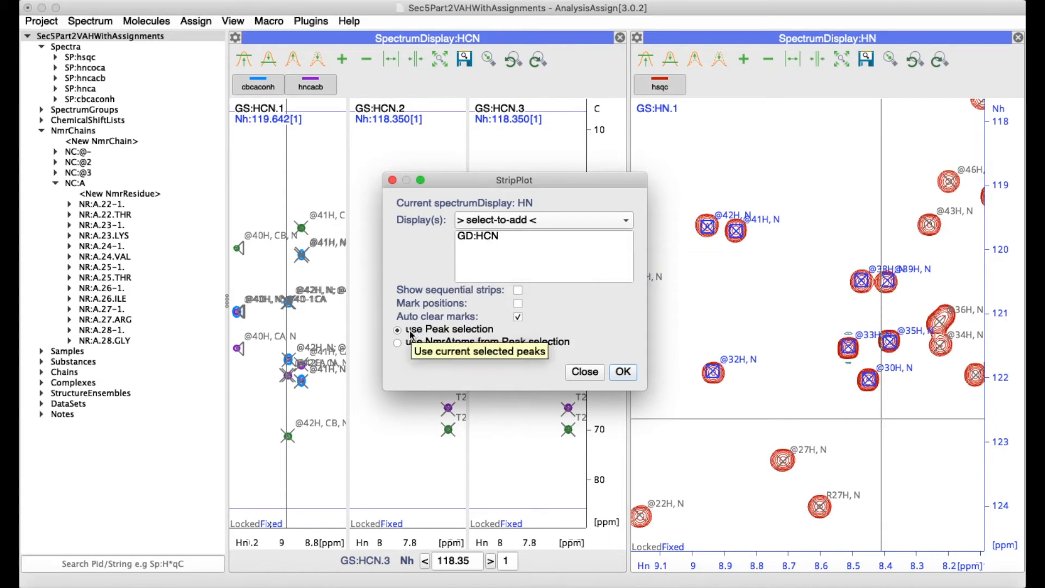
mouse_move(622, 372)
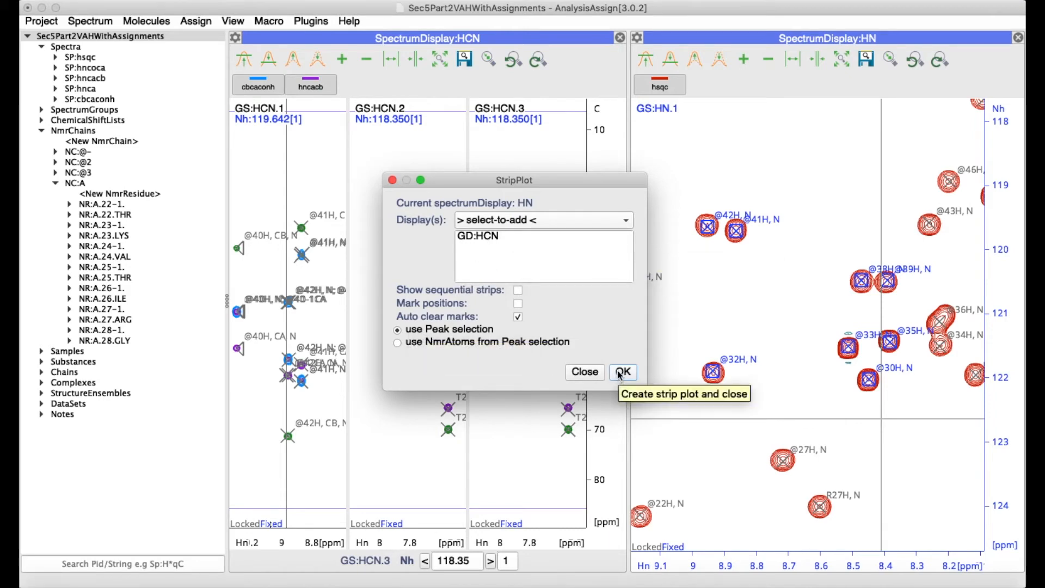
left_click(623, 372)
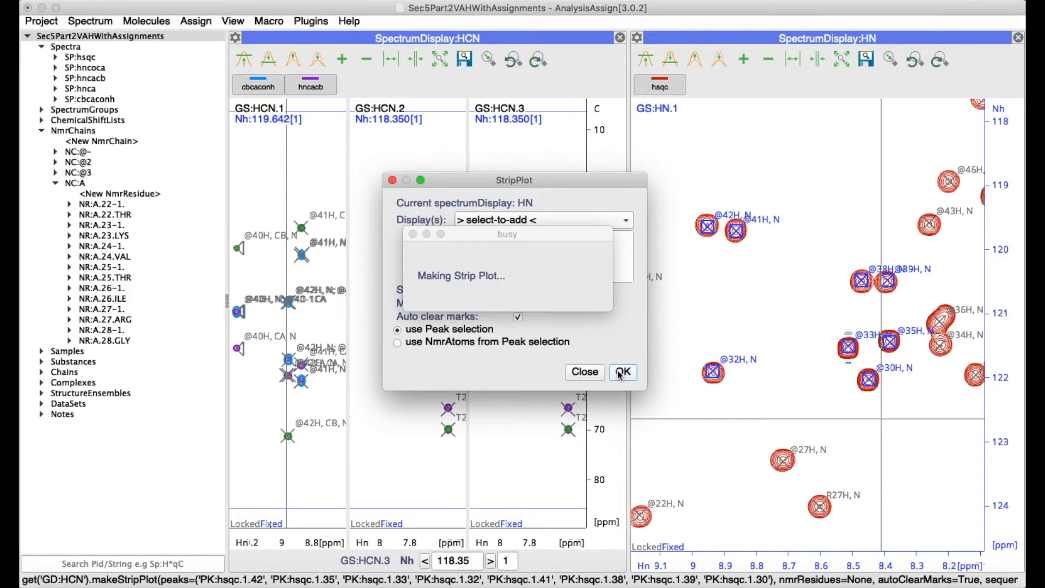
Let the PK:hsqc strips finish building, then select NmrChain NC:A in the sidebar
left_click(623, 372)
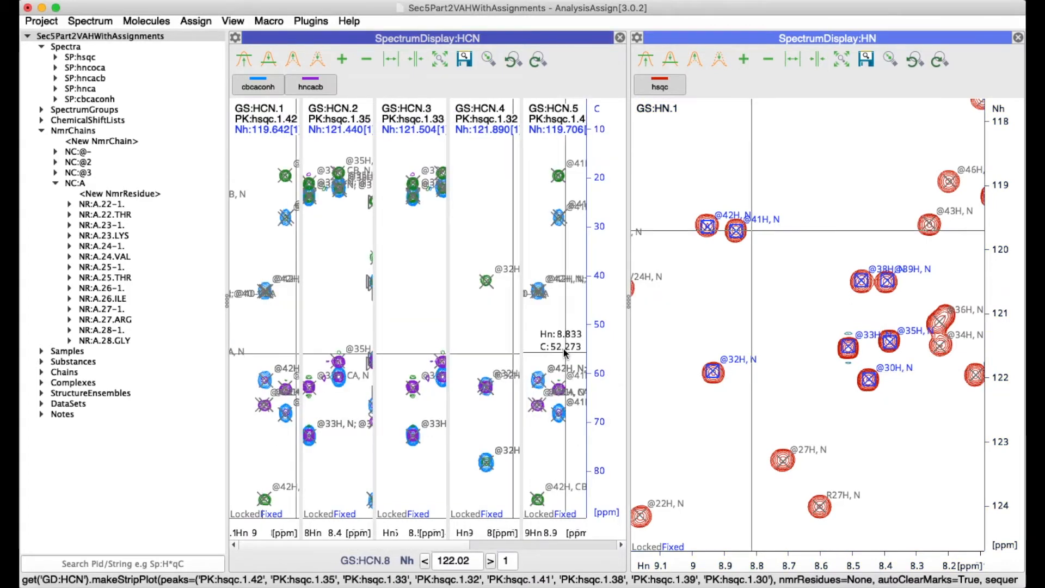
mouse_move(550, 332)
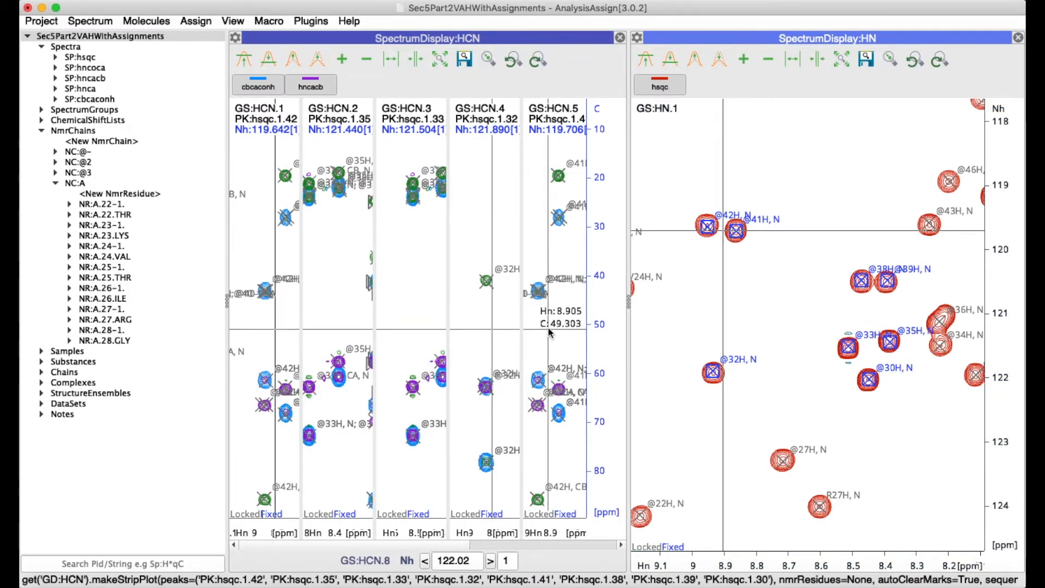
mouse_move(550, 137)
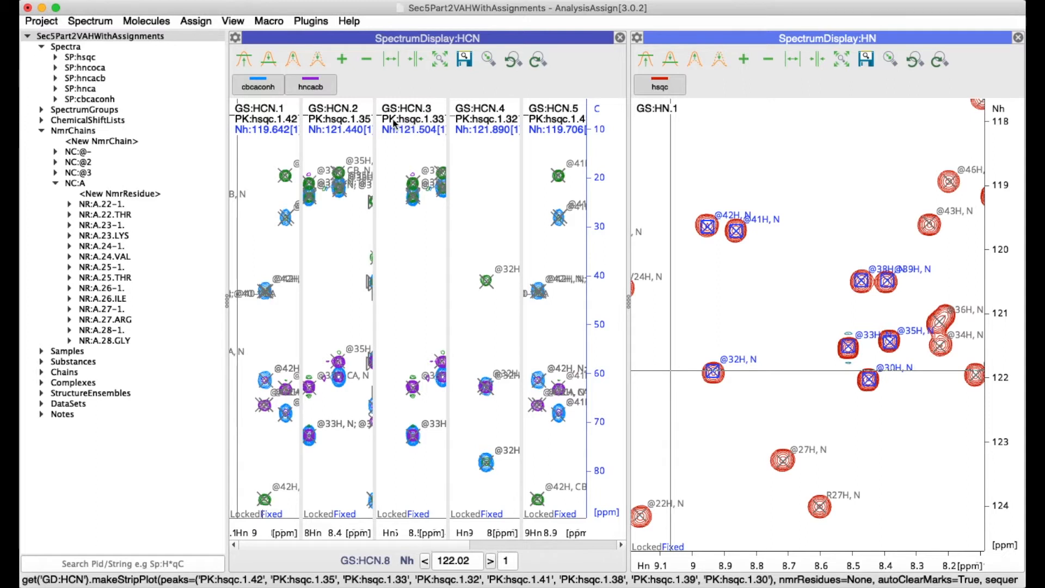
mouse_move(416, 124)
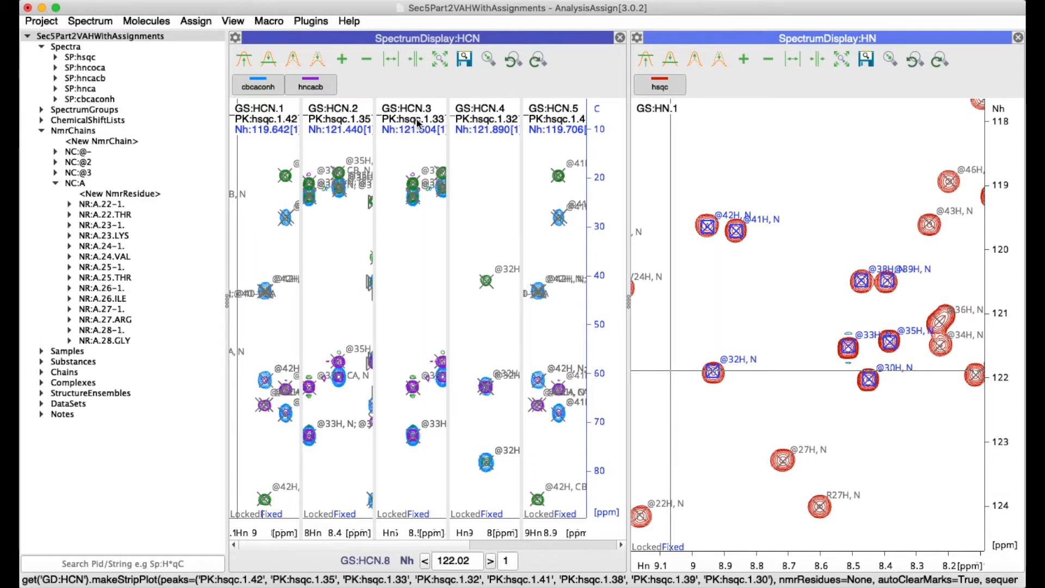
left_click(75, 184)
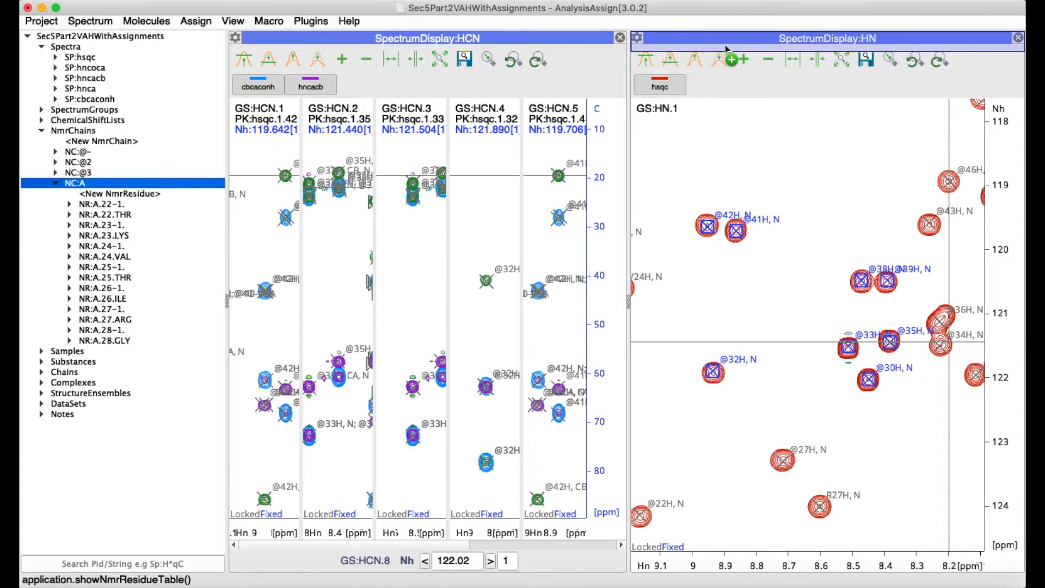
Show the NmrResidue table listing the residues of NmrChain NC:@-
left_click(727, 56)
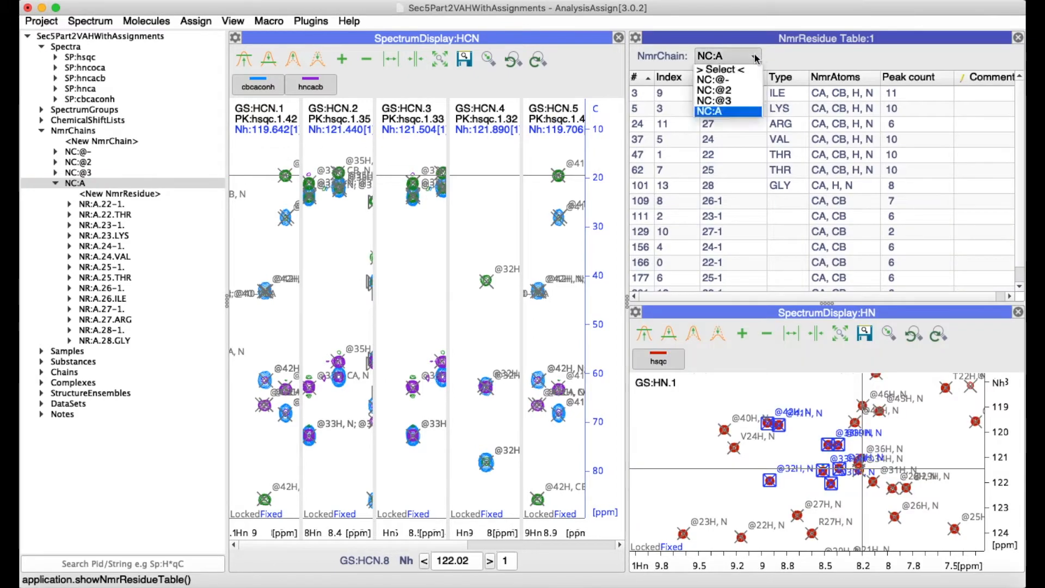
left_click(713, 79)
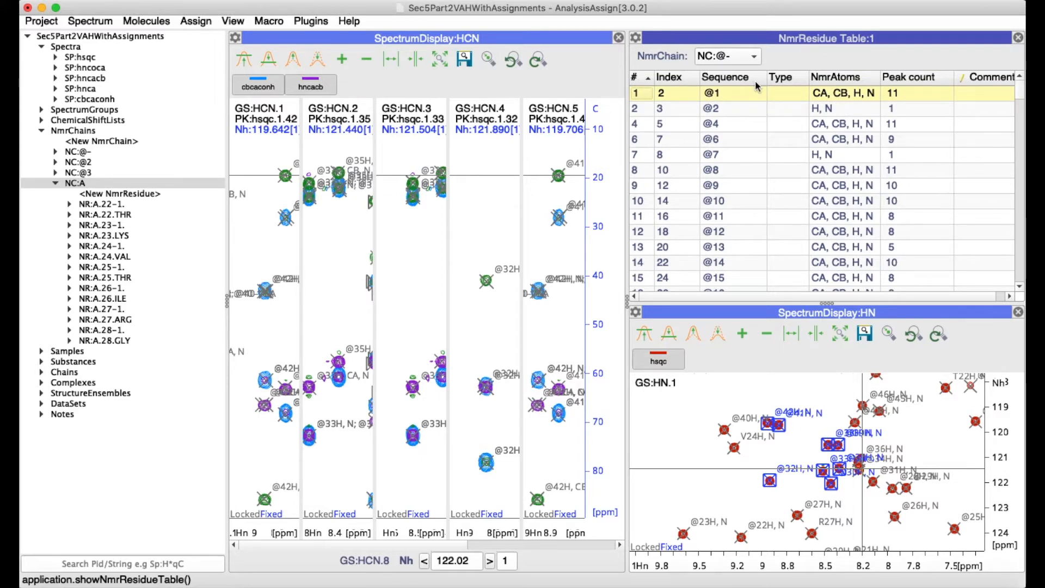
mouse_move(795, 146)
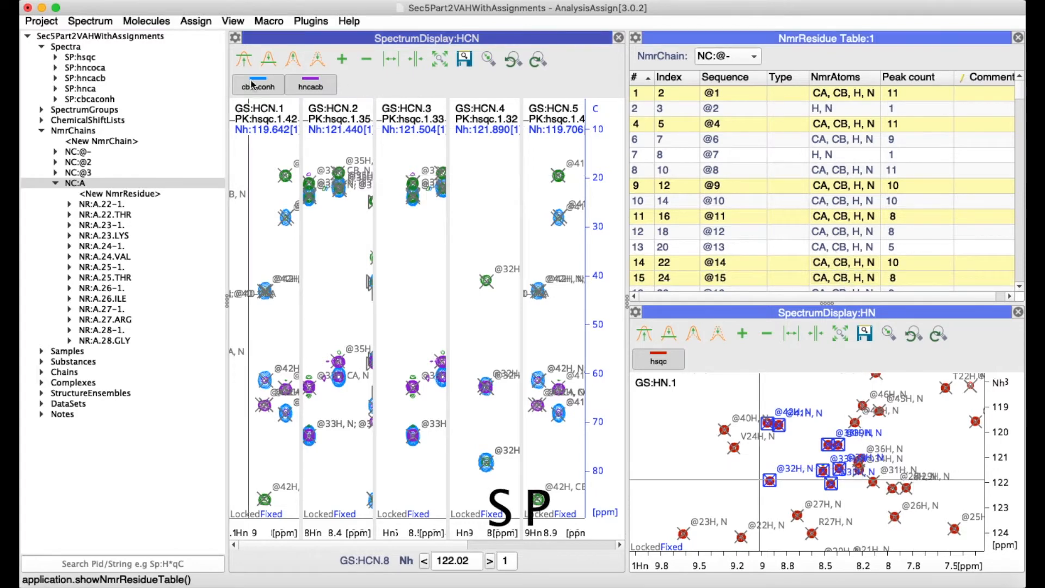
left_click(90, 21)
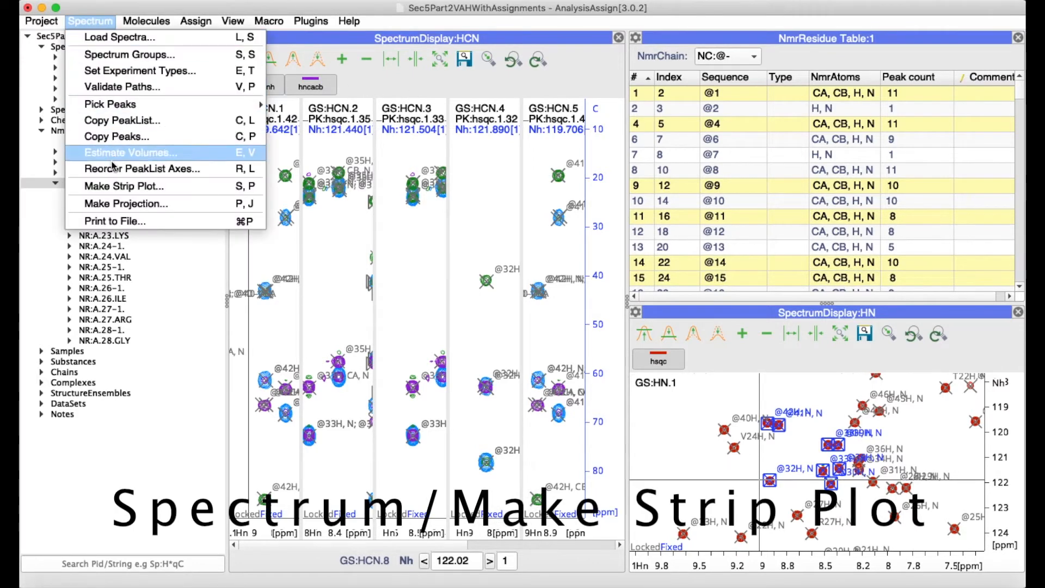
left_click(123, 186)
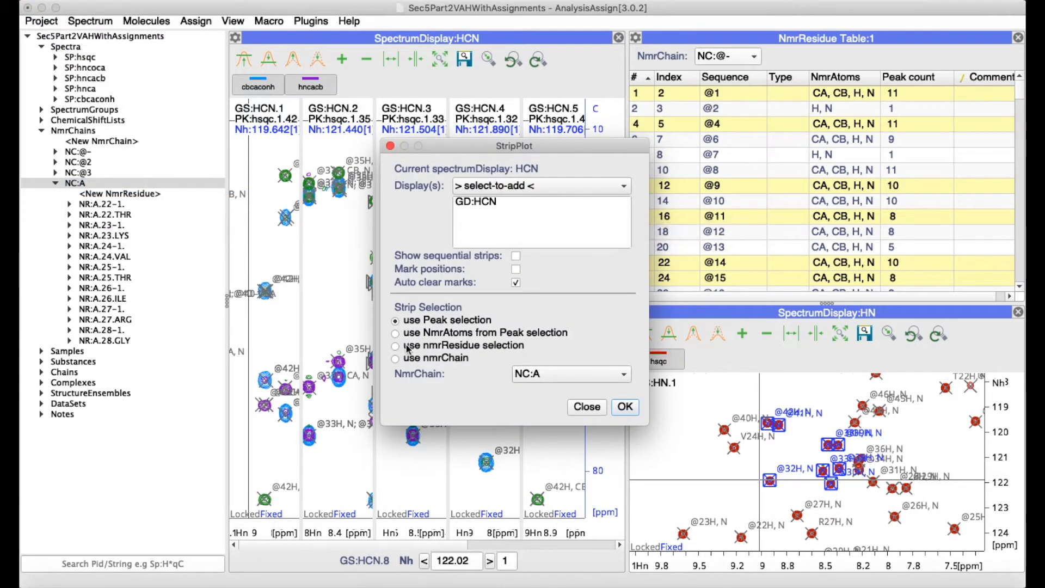
left_click(395, 345)
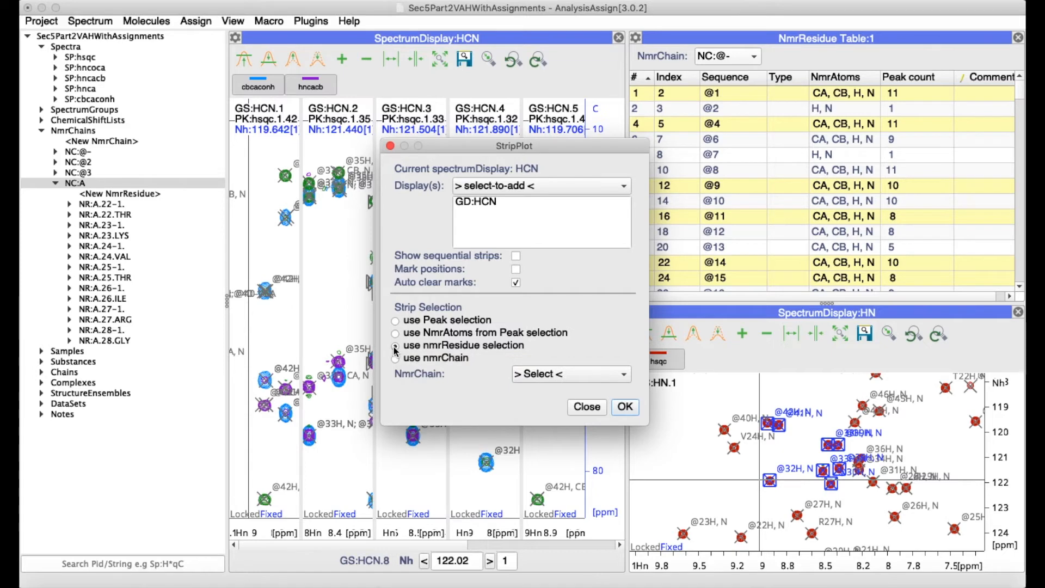
left_click(624, 406)
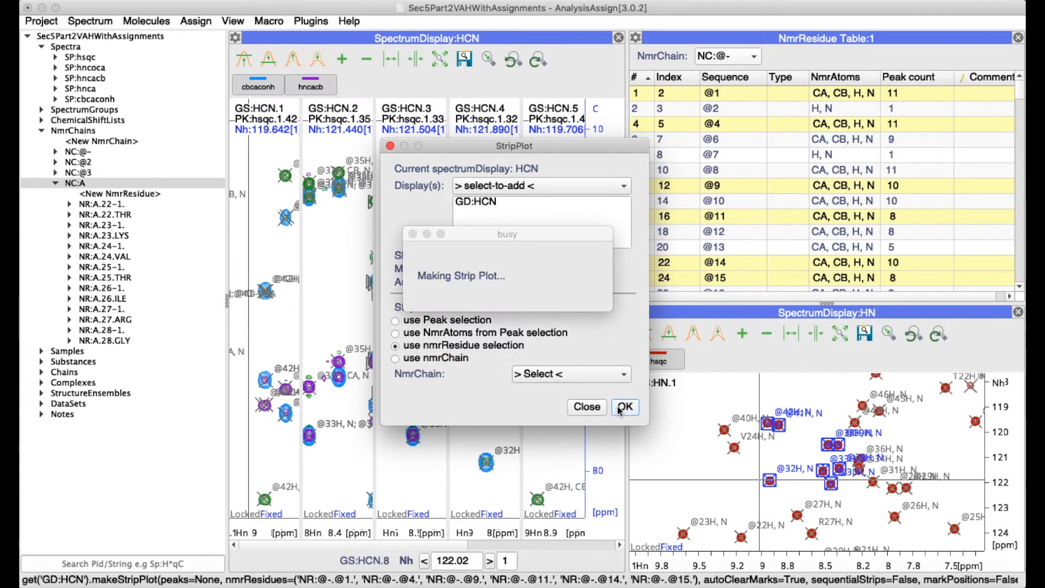
left_click(624, 406)
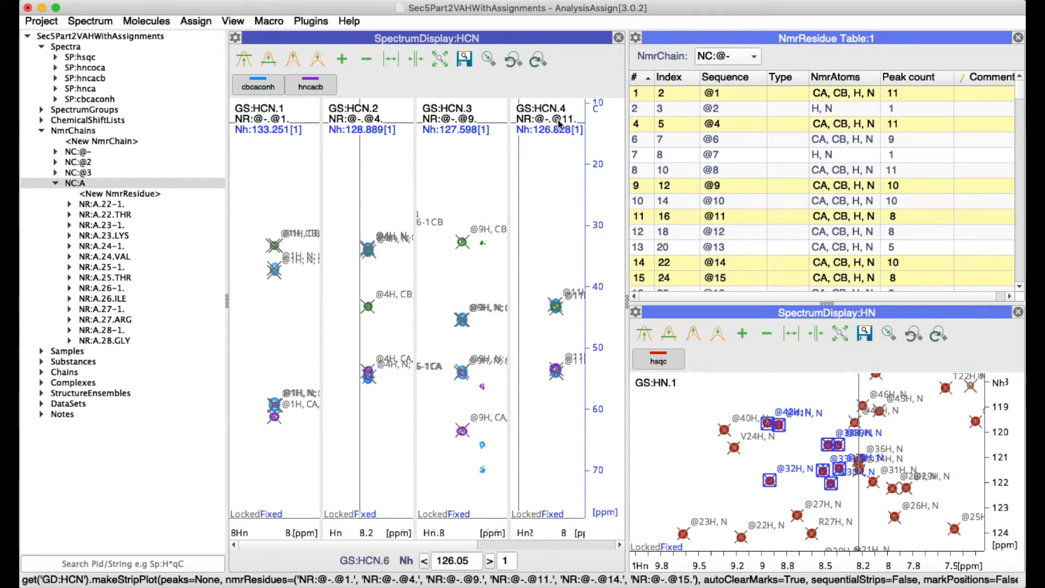
Rebuild the HCN strip plot using nmrChain NC:A, giving strips such as A.24.VAL and A.27.ARG
left_click(90, 21)
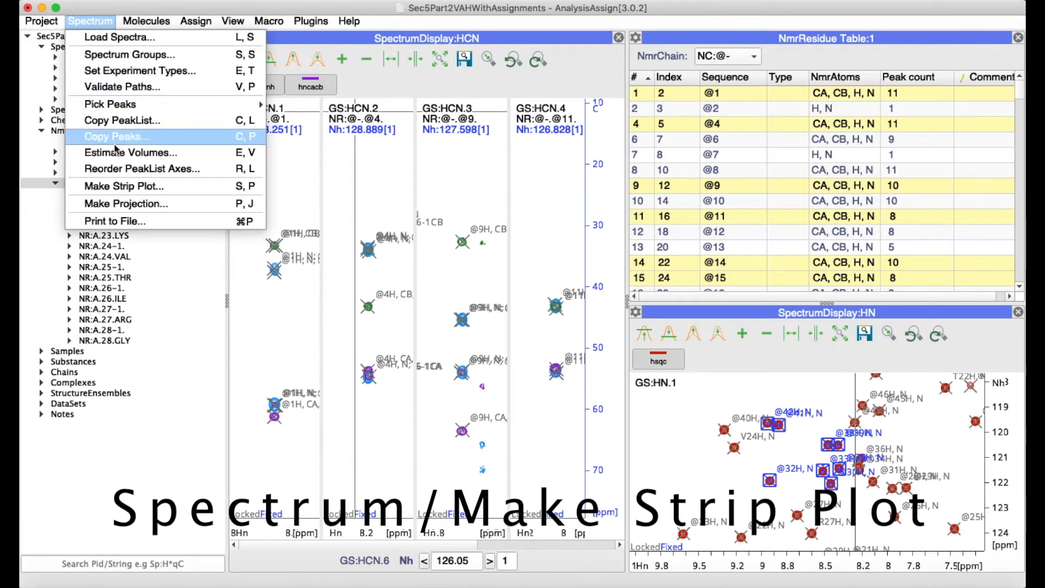
left_click(123, 186)
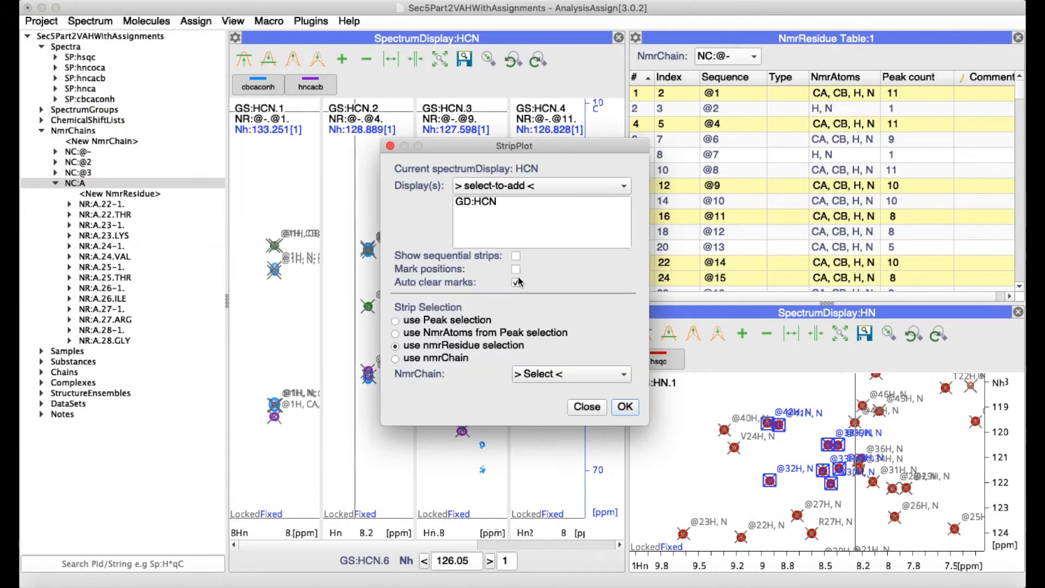
left_click(395, 358)
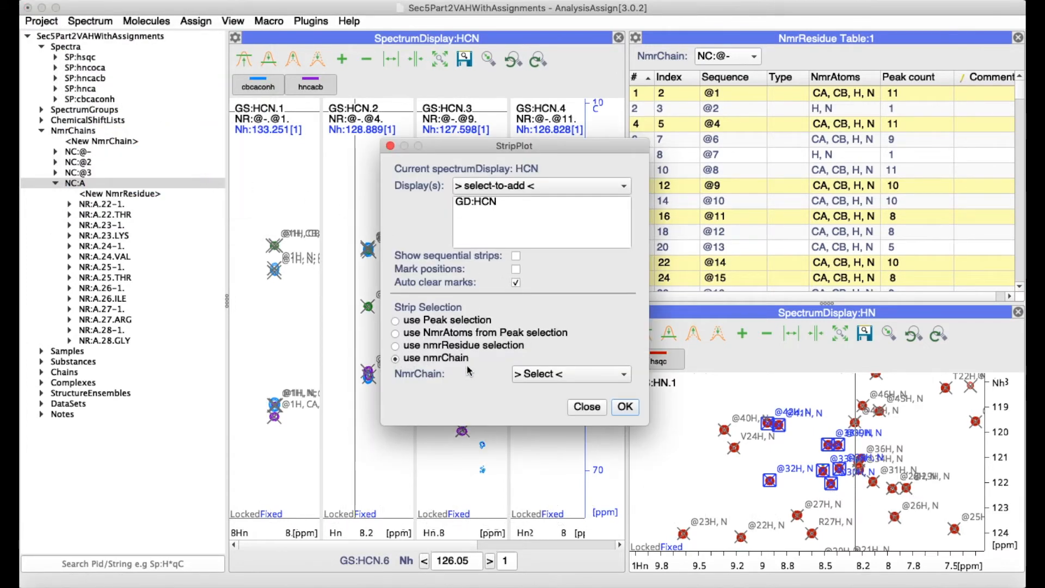
left_click(569, 374)
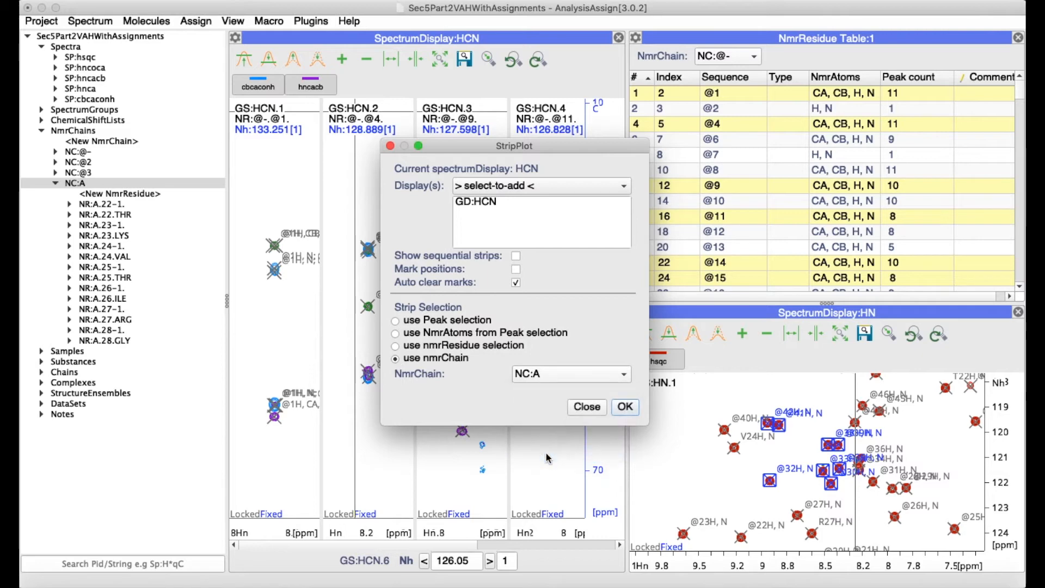
mouse_move(626, 407)
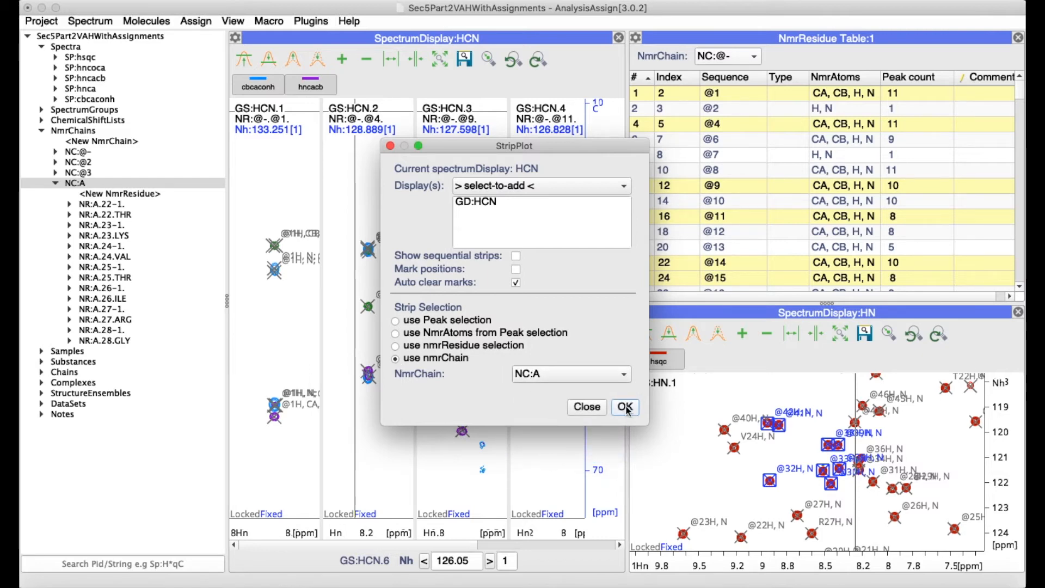
left_click(624, 406)
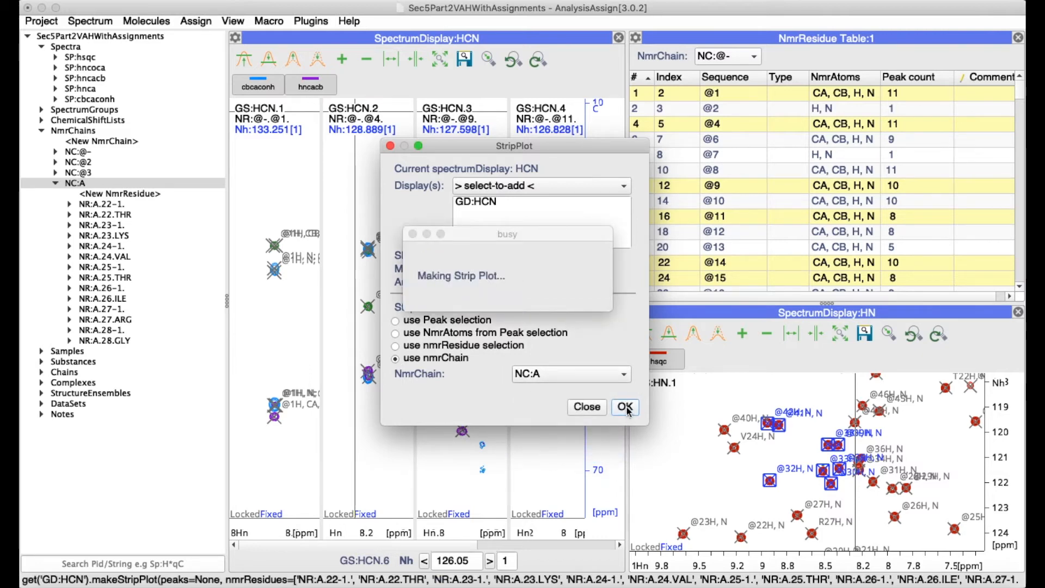
left_click(623, 407)
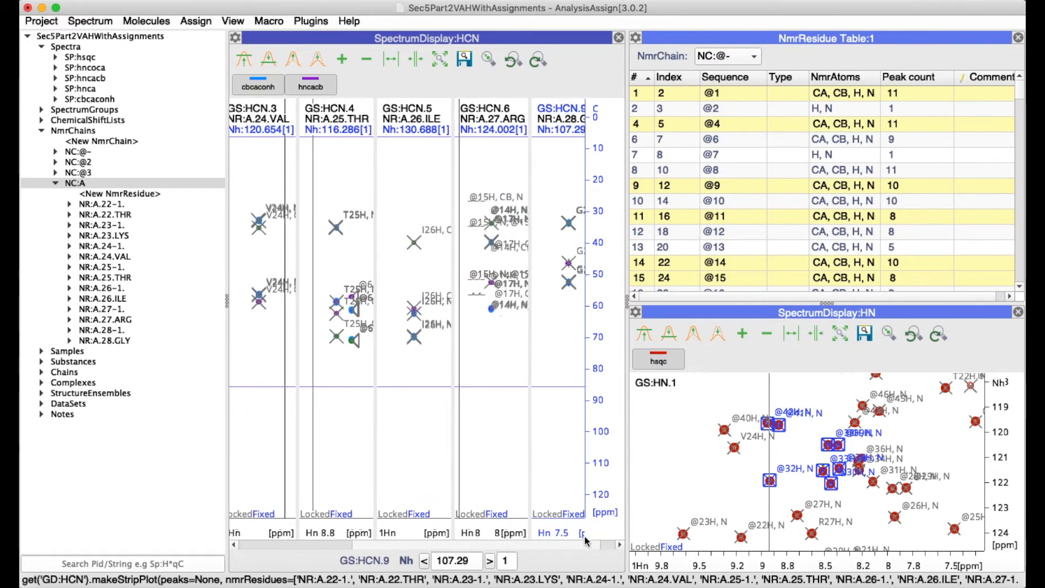
scroll("left", 3)
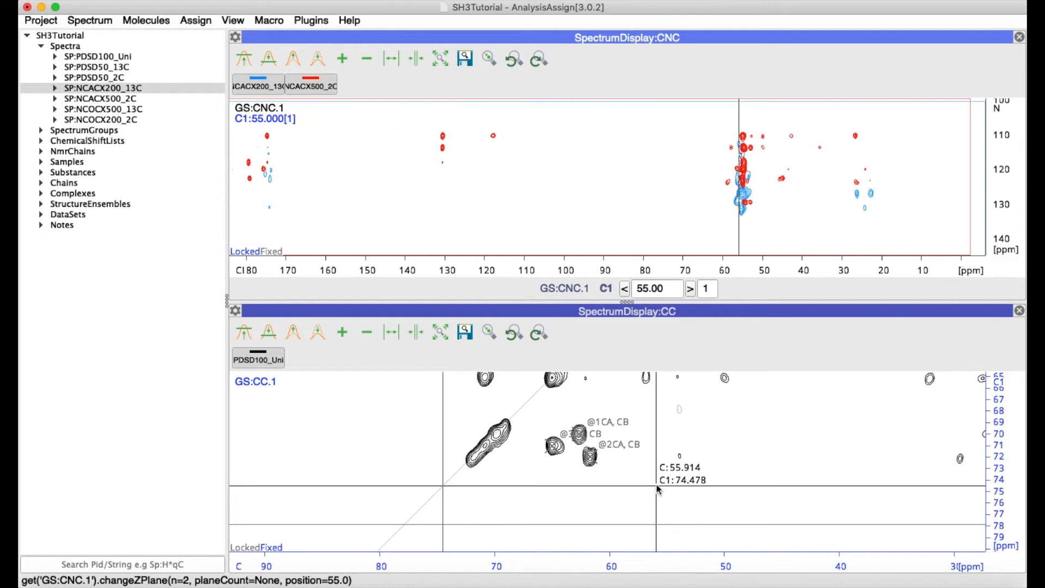
mouse_move(670, 484)
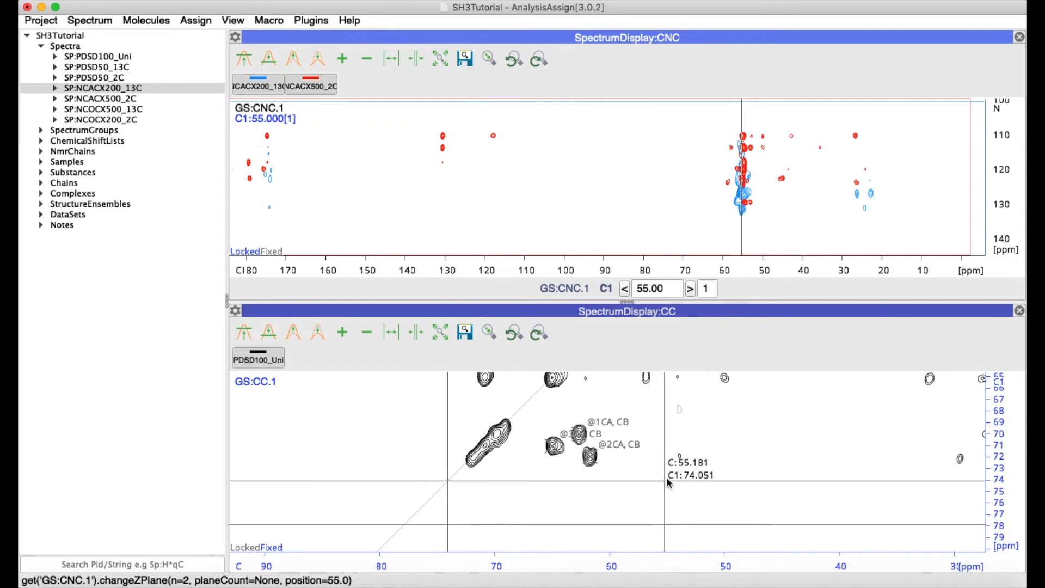
mouse_move(547, 419)
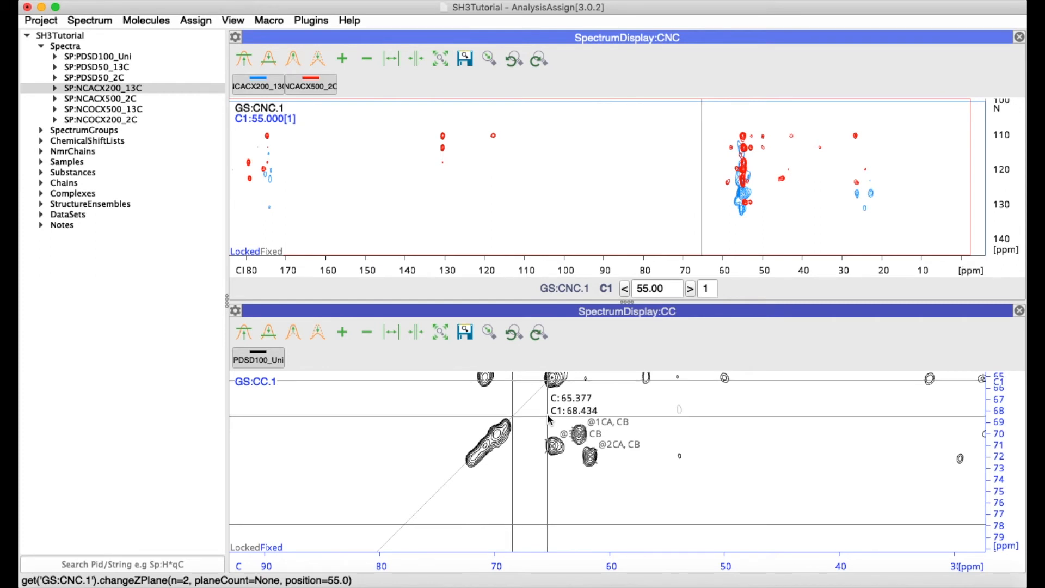
mouse_move(550, 226)
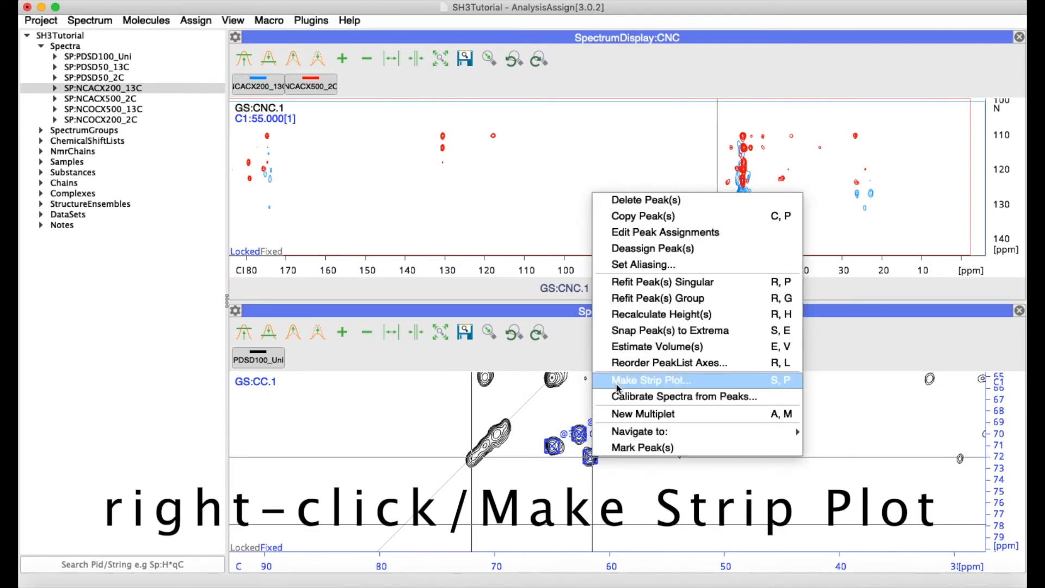
Build CNC strips from the Peak selection, one per CC peak such as PDSD100_Uni.1.2 and 1.3
left_click(650, 380)
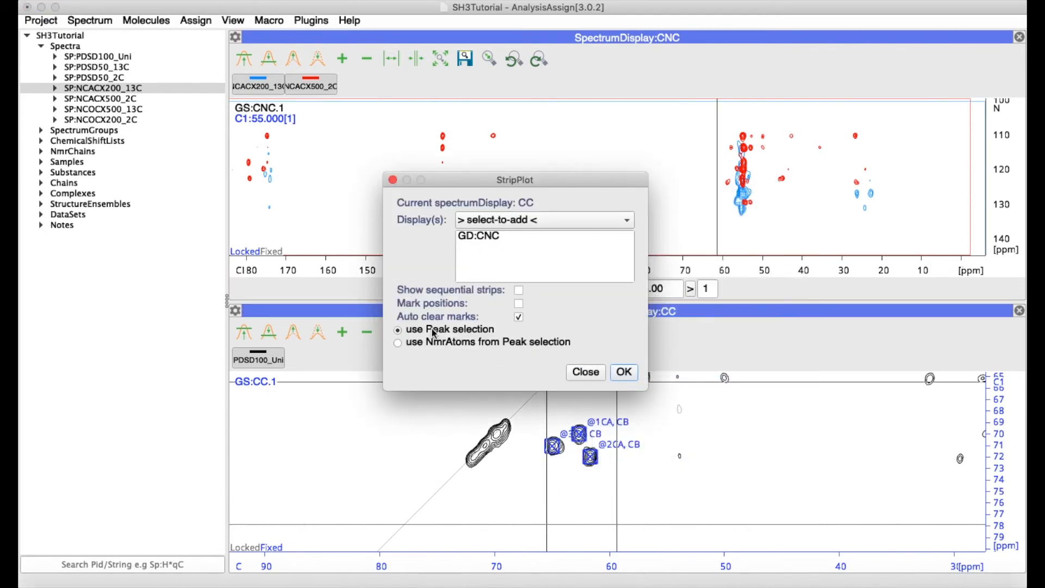
left_click(623, 372)
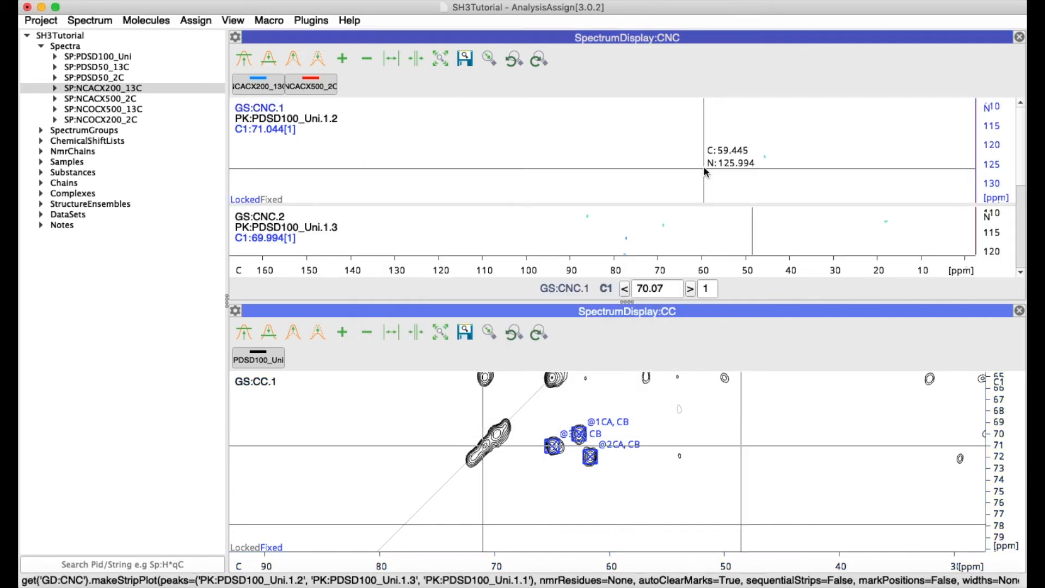
mouse_move(709, 163)
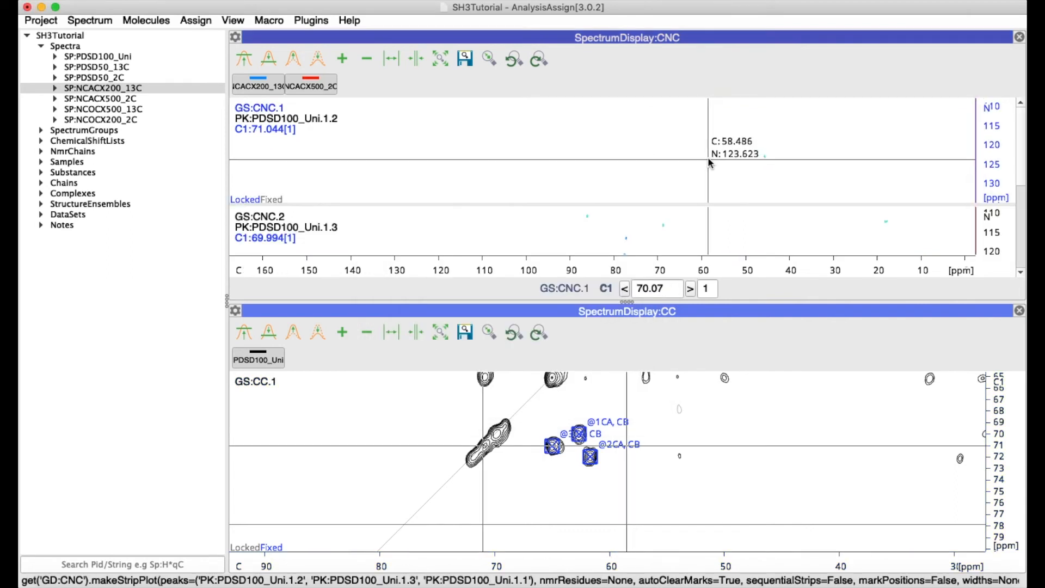
mouse_move(314, 165)
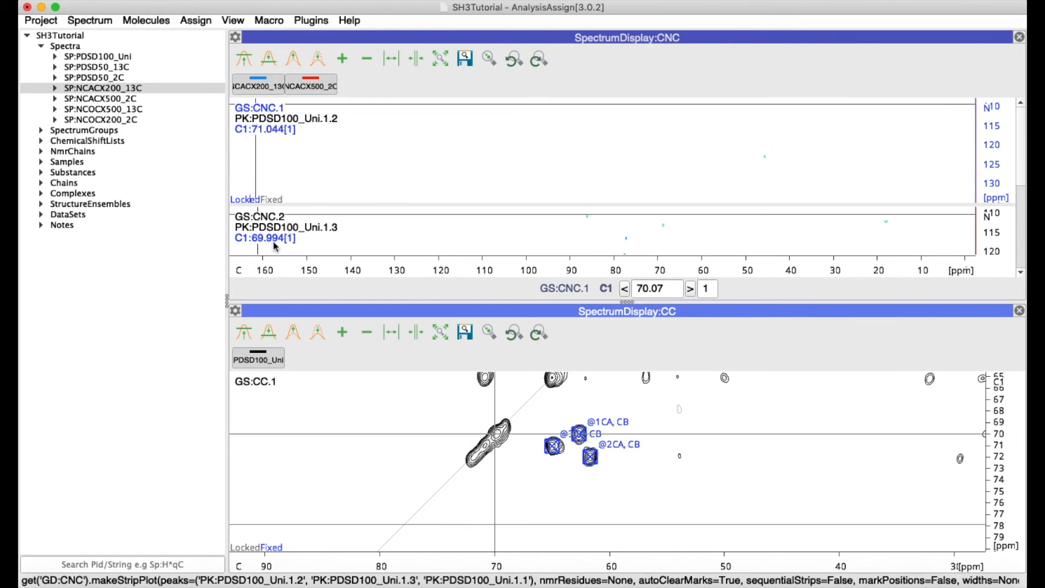
mouse_move(265, 234)
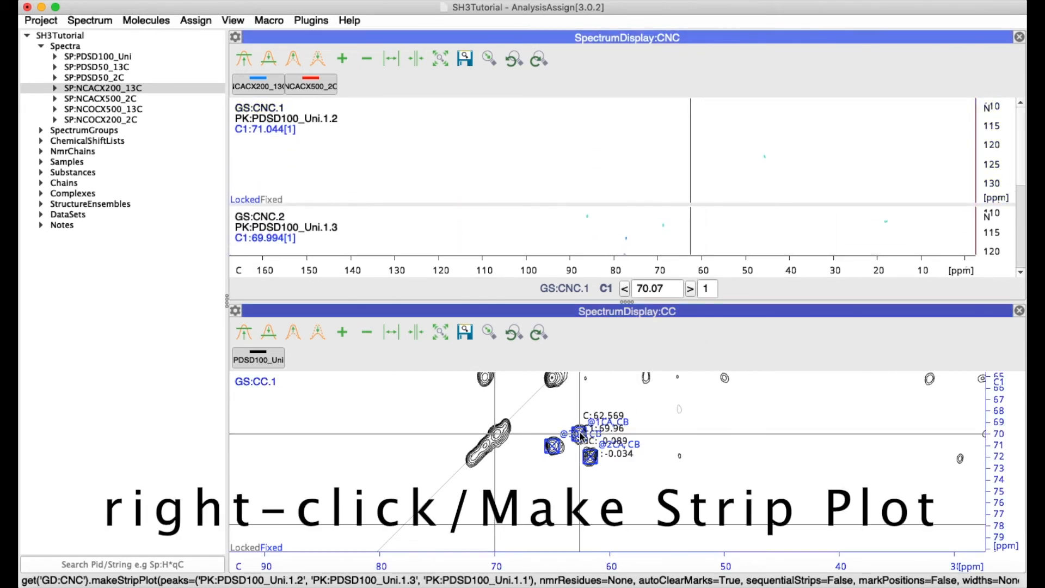
Rebuild the CNC strips using NmrAtoms from Peak selection, giving @3.THR, @1.THR and @2.THR strips
right_click(580, 437)
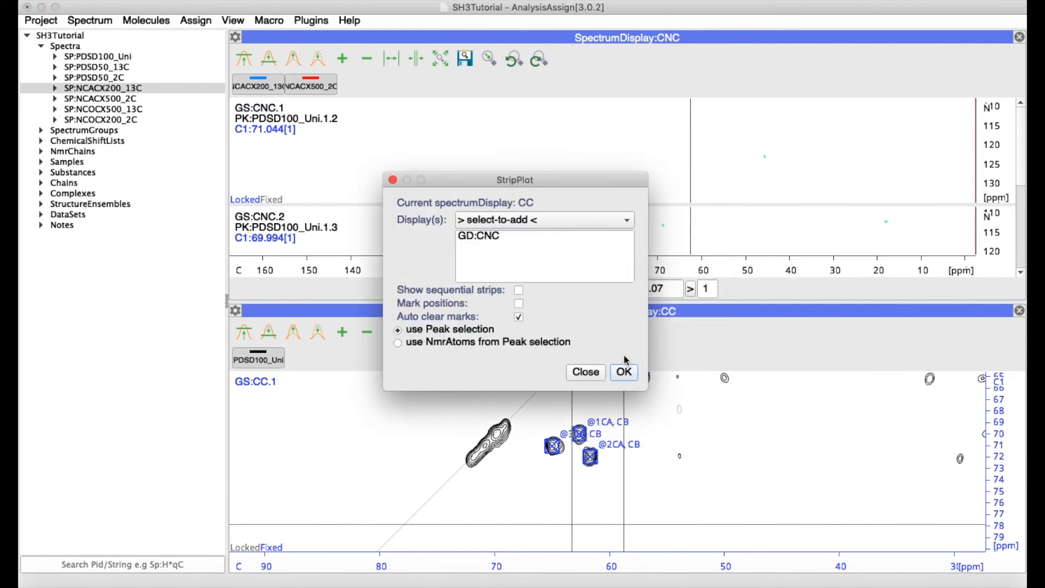
left_click(398, 342)
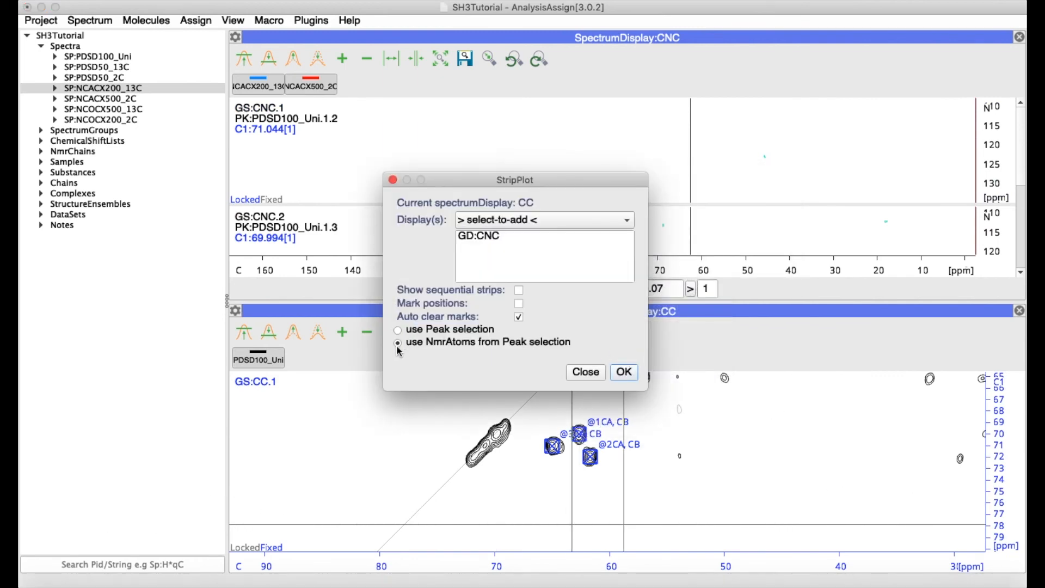
left_click(623, 371)
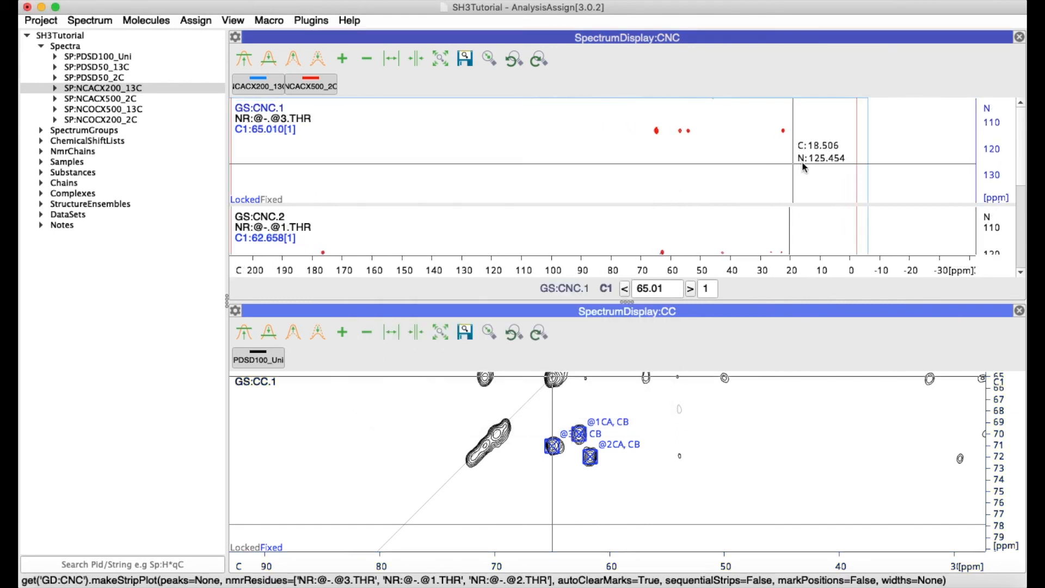
mouse_move(715, 175)
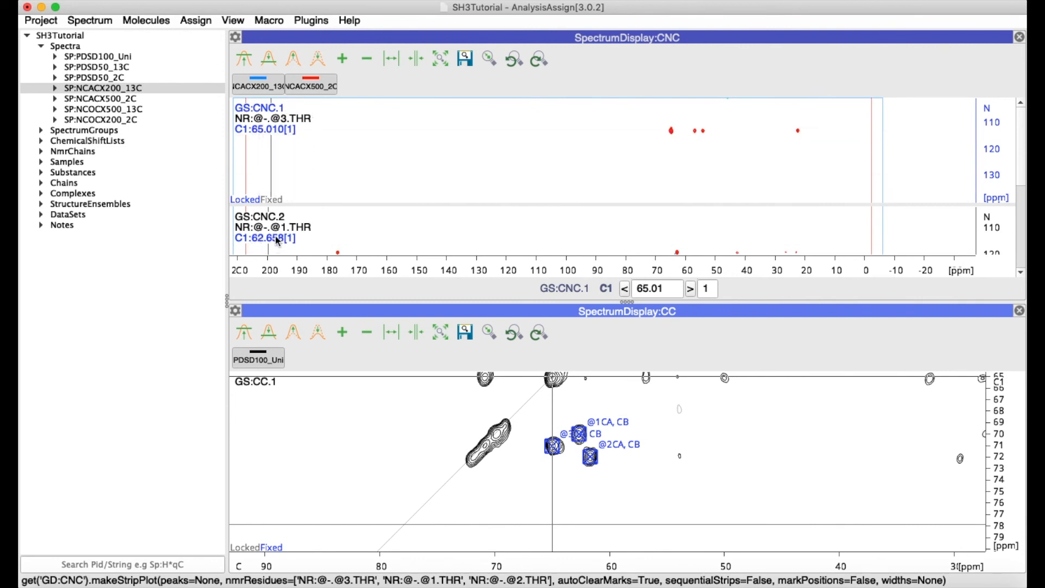
mouse_move(883, 151)
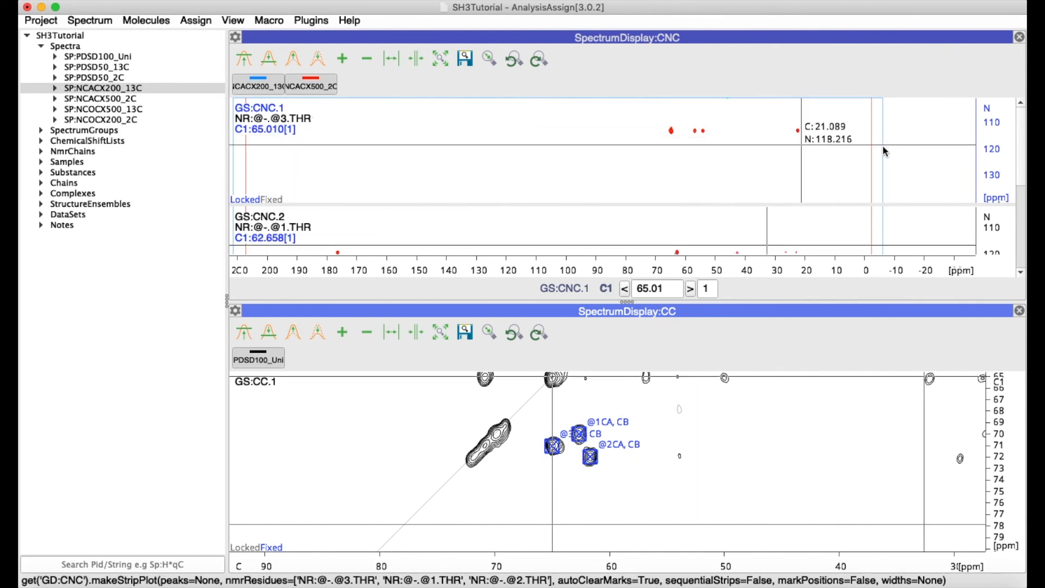
scroll("down", 3)
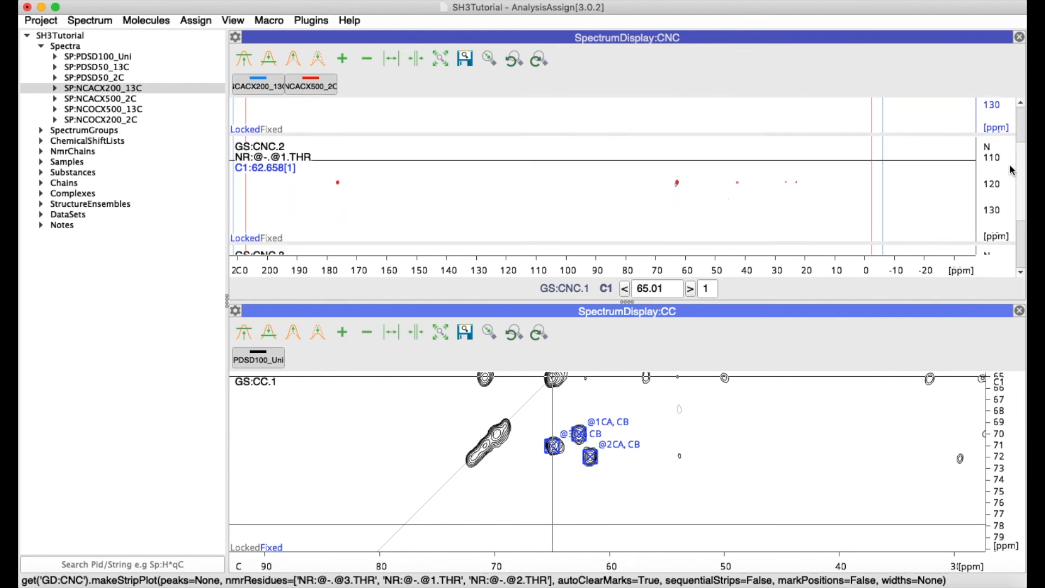
scroll("down", 3)
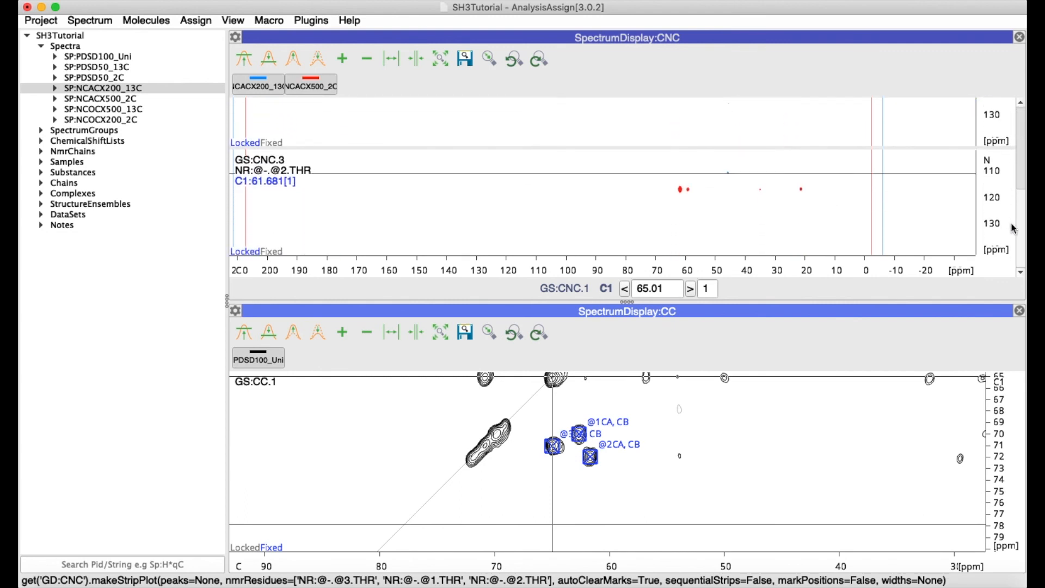
mouse_move(575, 435)
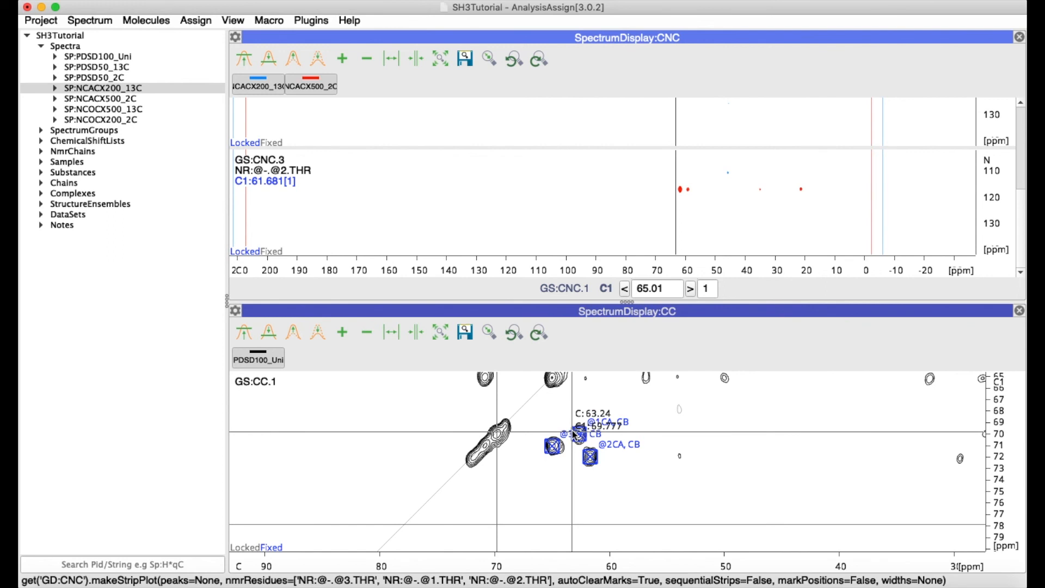